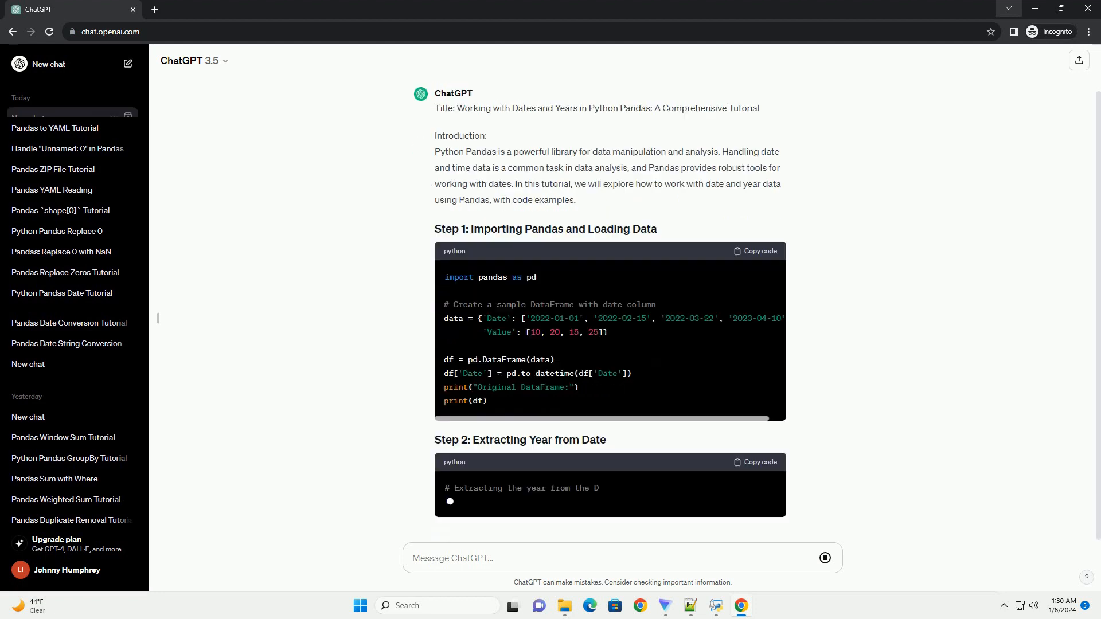
pyautogui.scroll(-3)
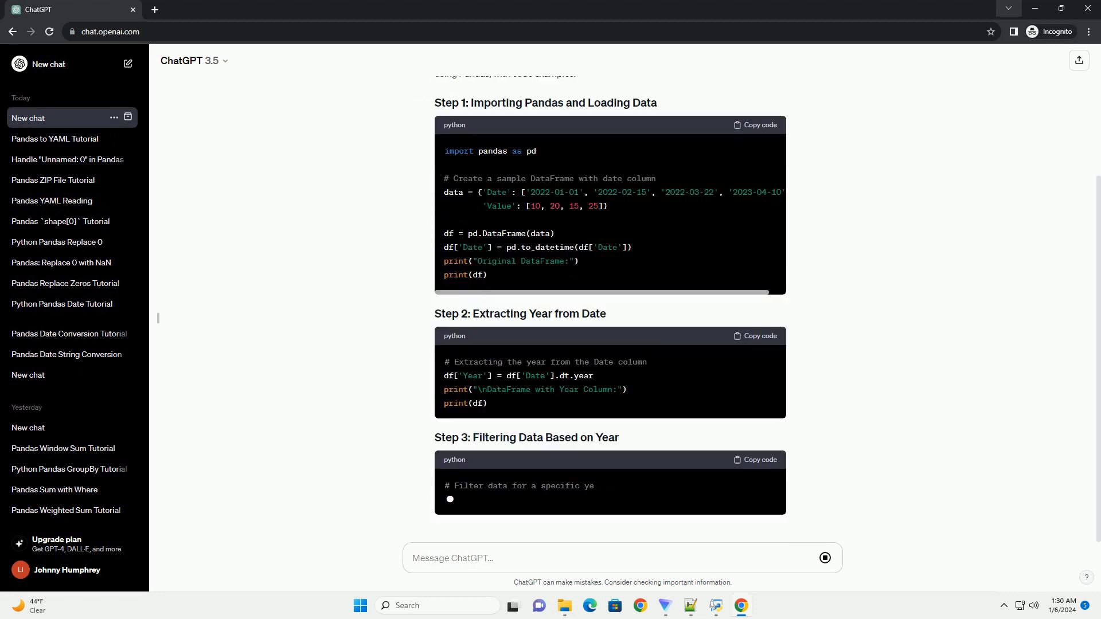
pyautogui.scroll(-3)
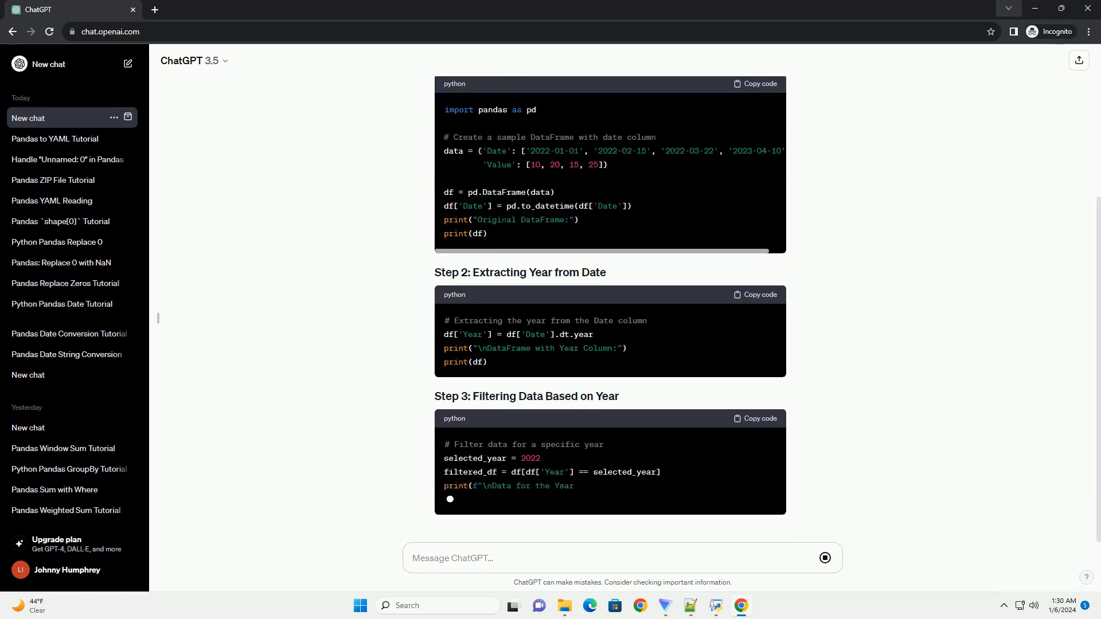
pyautogui.scroll(-3)
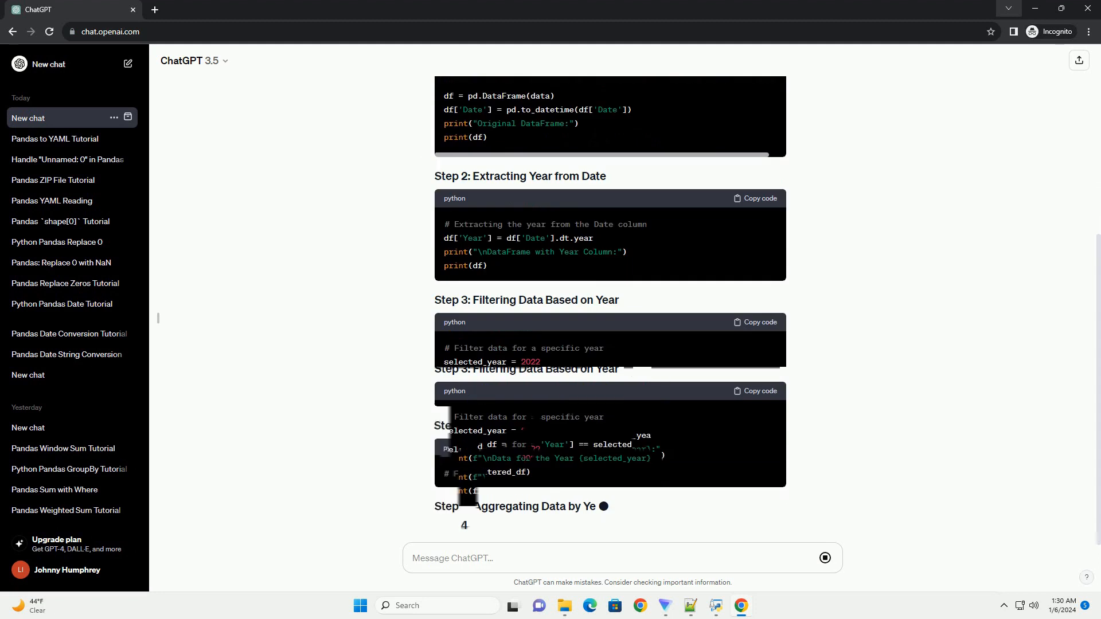
pyautogui.scroll(-3)
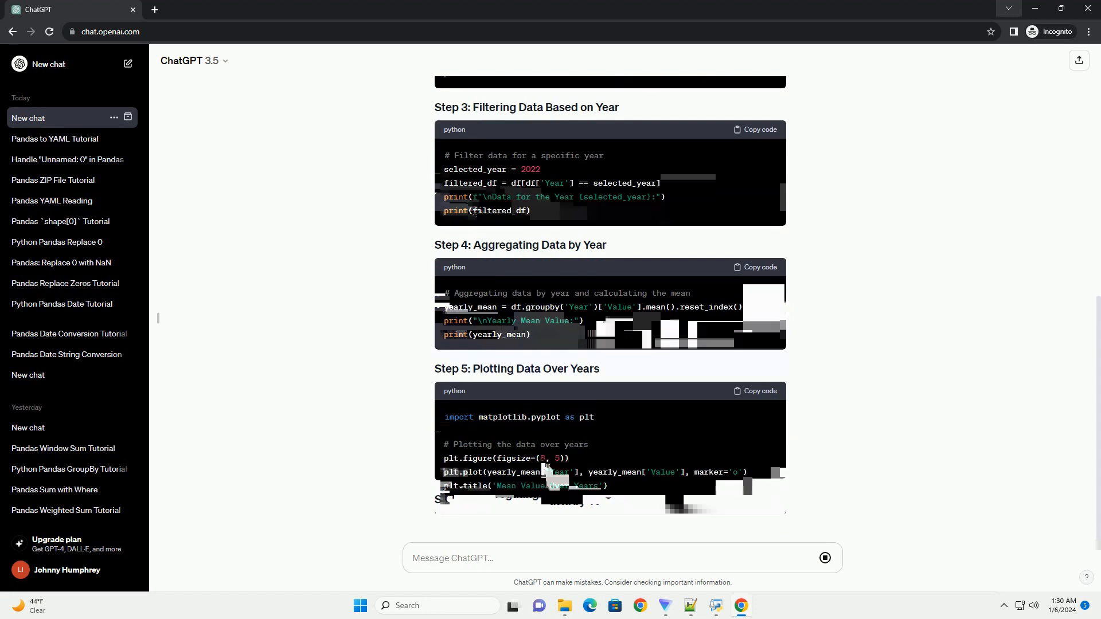
pyautogui.scroll(-3)
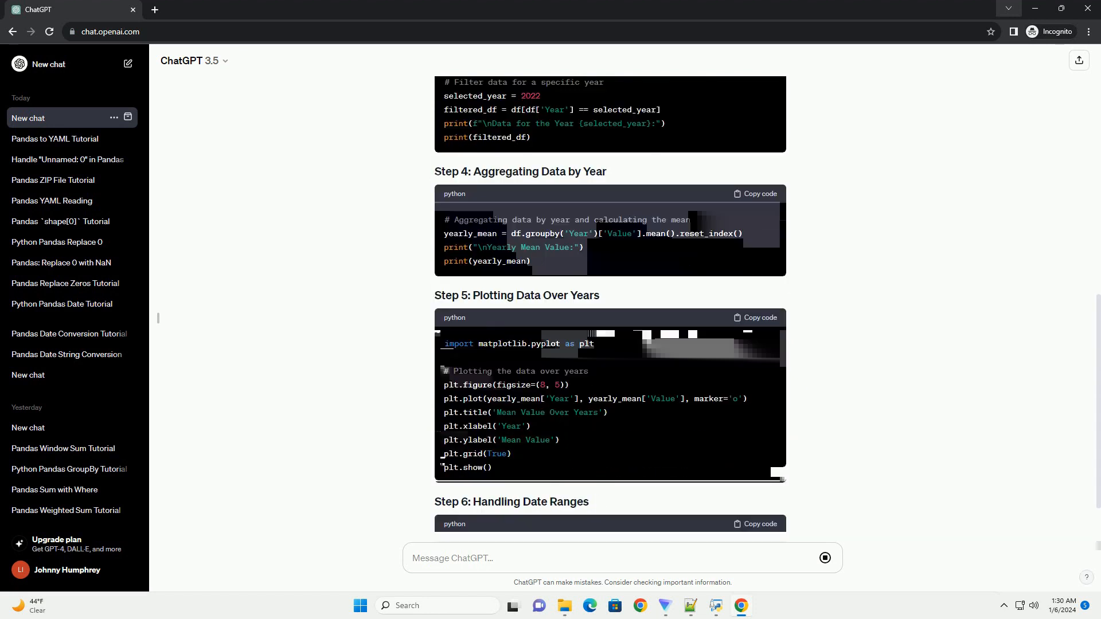
pyautogui.scroll(-3)
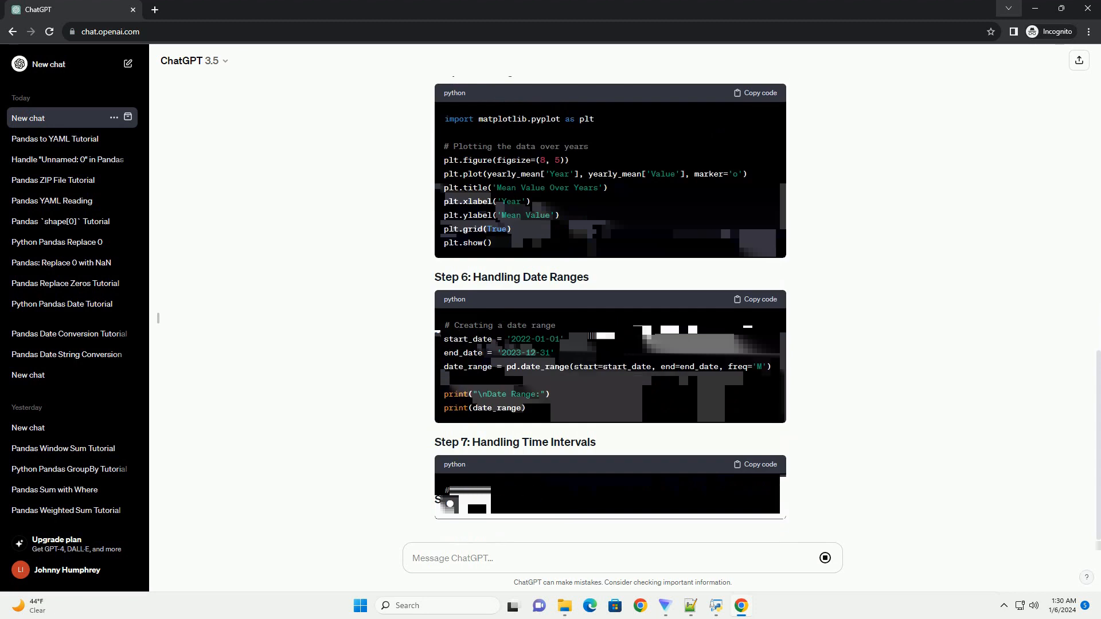
pyautogui.scroll(-3)
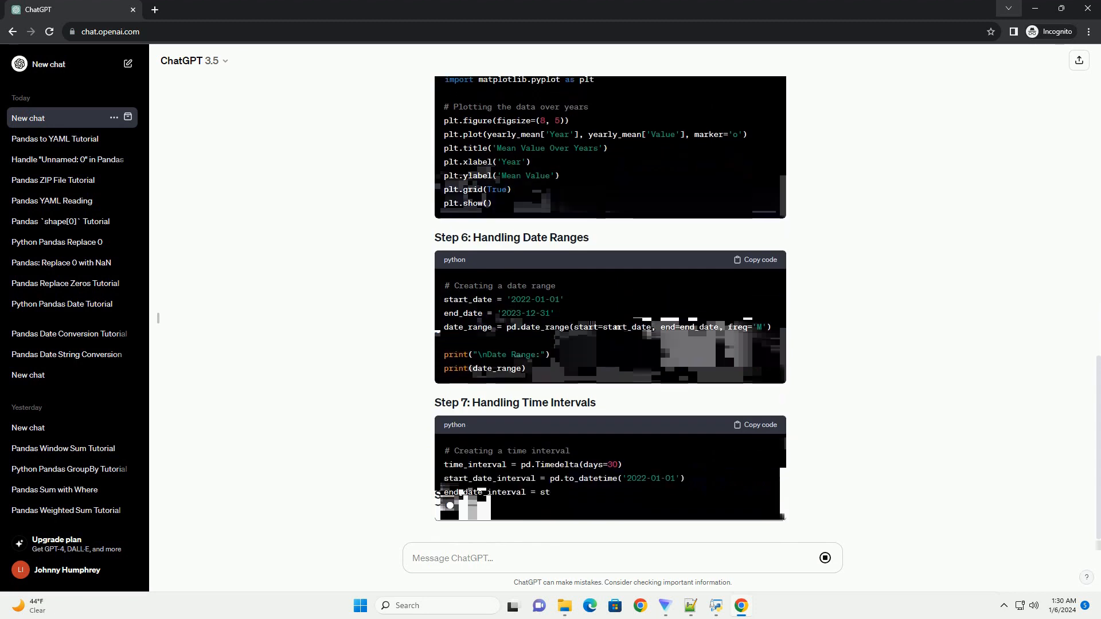
pyautogui.scroll(-3)
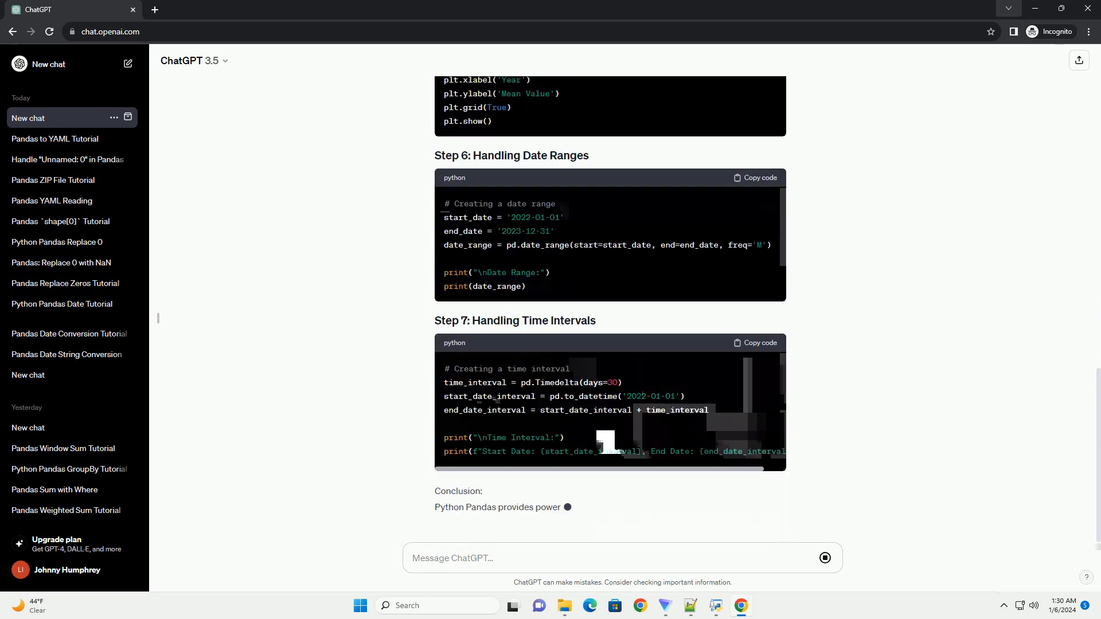
pyautogui.scroll(-3)
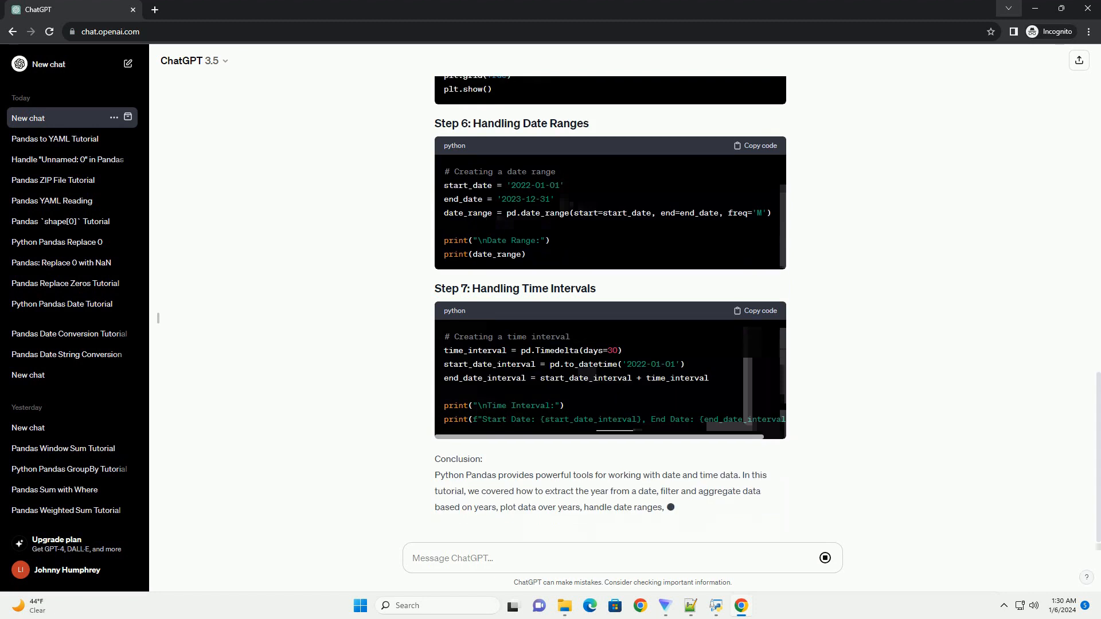
pyautogui.scroll(-3)
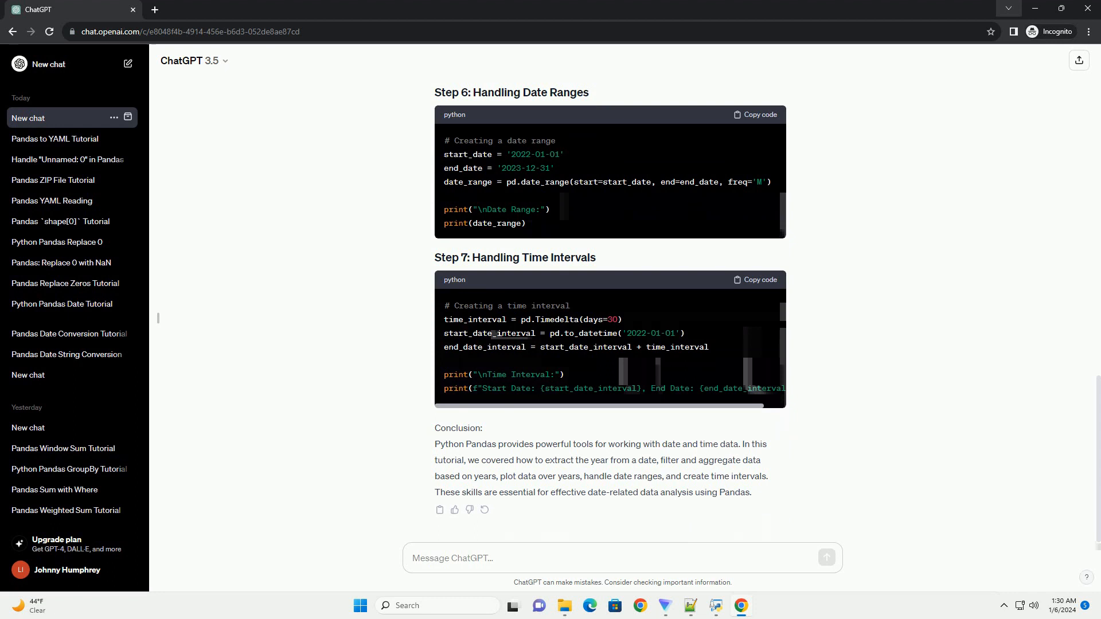
pyautogui.write('Pan')
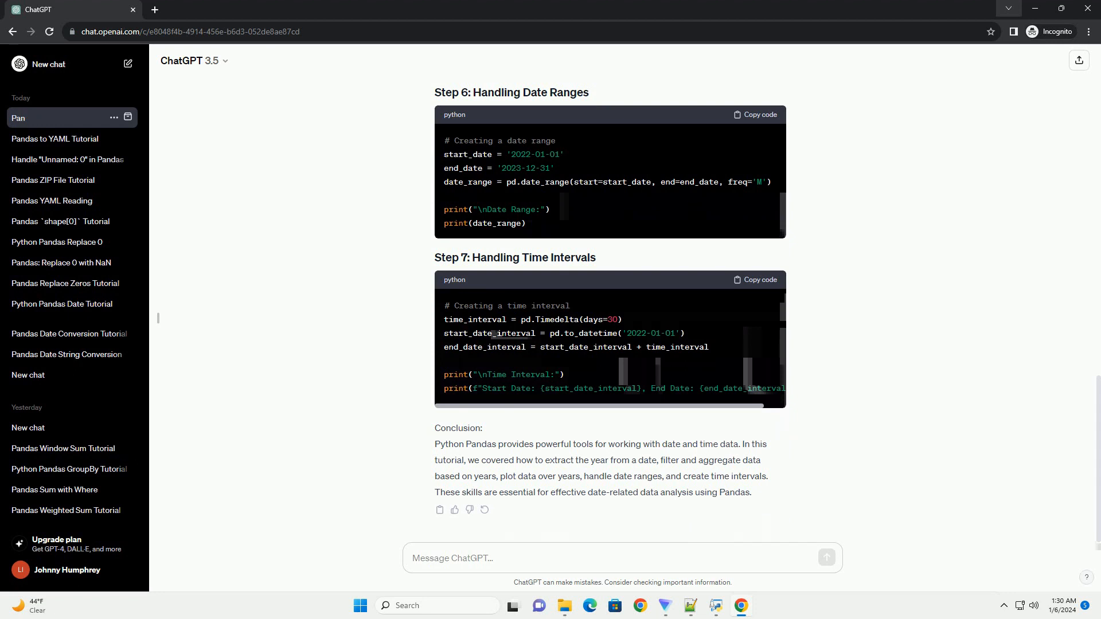